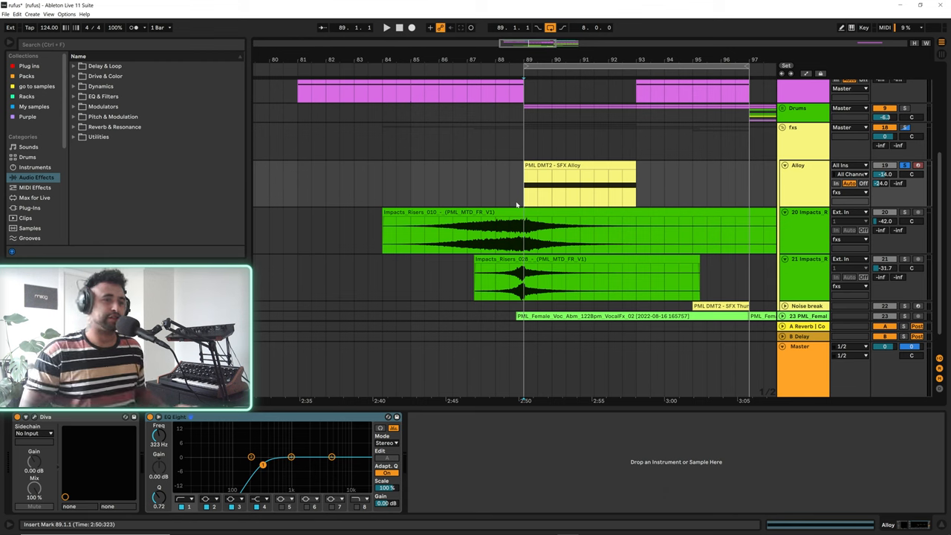
# Open Diva's editor window on the Presets tab showing PML DMT2 – SFX Alloy.
pyautogui.click(386, 28)
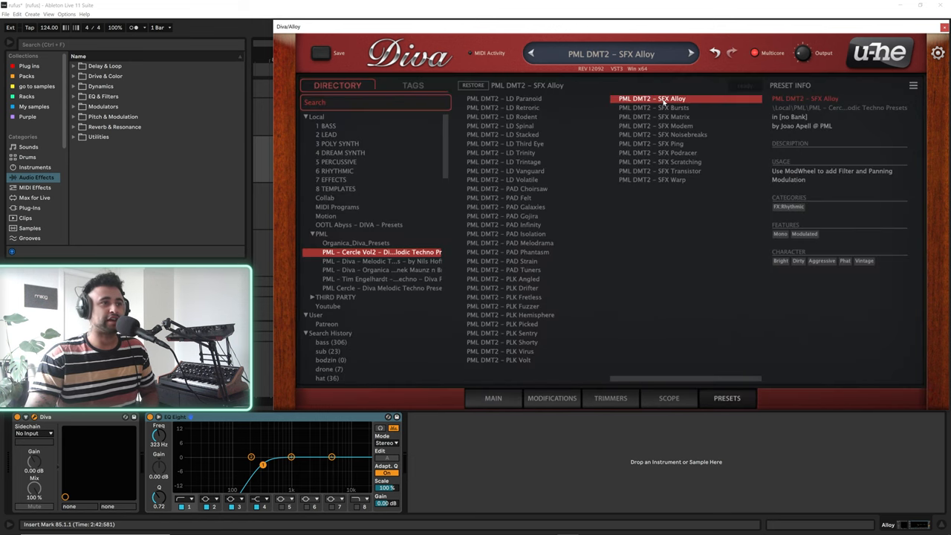
# Switch Diva to the MAIN panel showing the Alloy oscillator, filter and envelope settings.
pyautogui.click(492, 398)
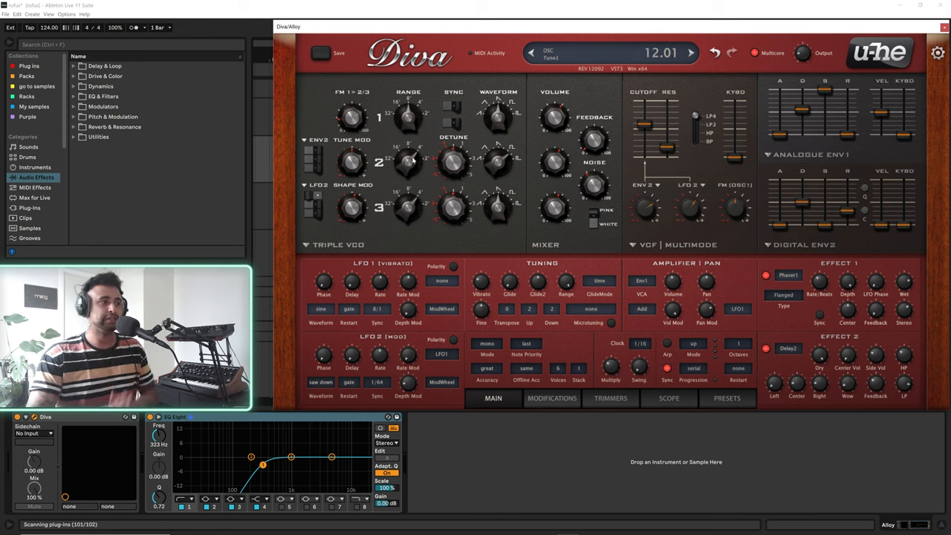
pyautogui.moveTo(408, 169)
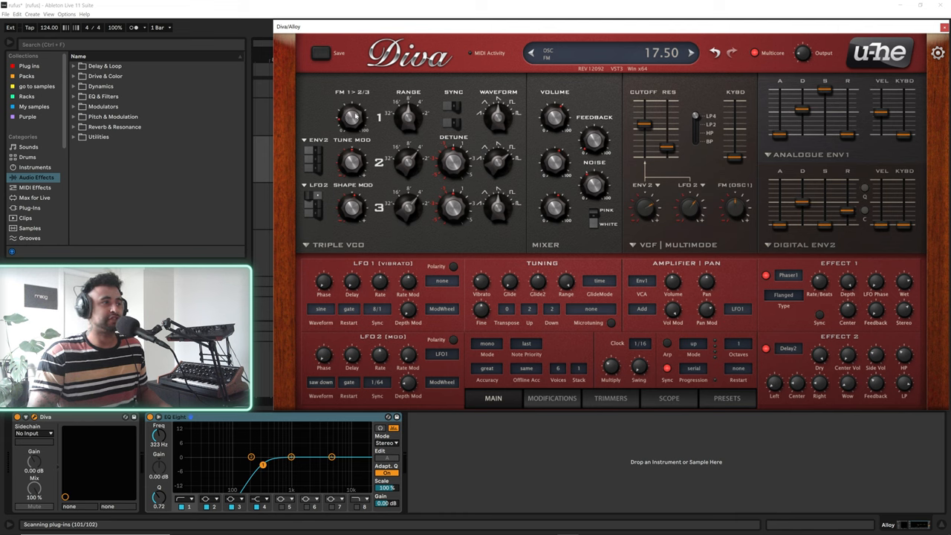
# Drag Diva's VCF cutoff slider so the frequency reads 100.68.
pyautogui.moveTo(556, 118); pyautogui.dragTo(556, 117)
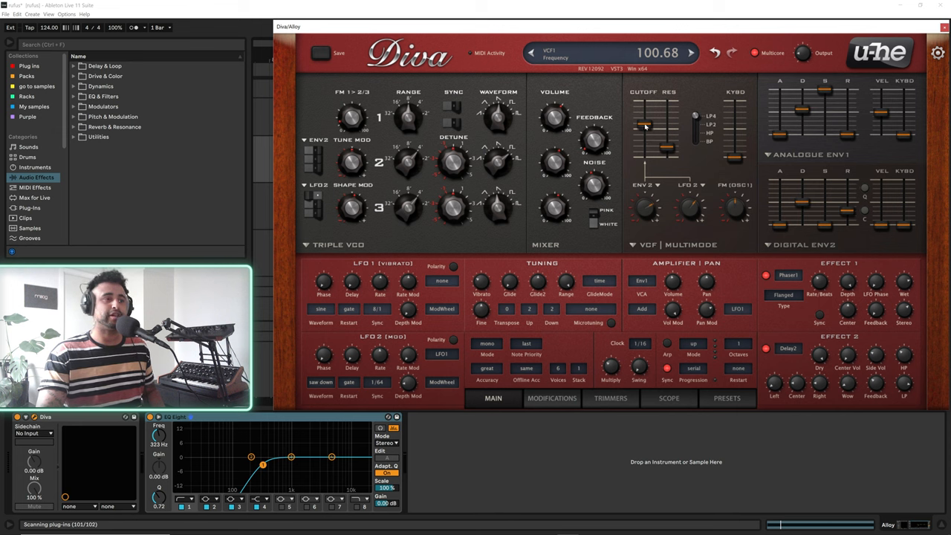
pyautogui.moveTo(643, 126); pyautogui.dragTo(643, 154)
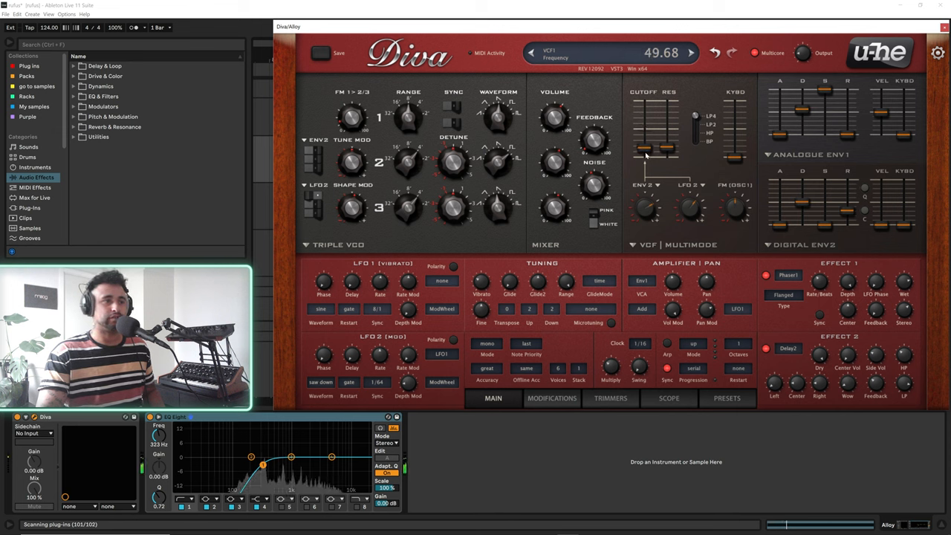
pyautogui.moveTo(644, 154); pyautogui.dragTo(644, 122)
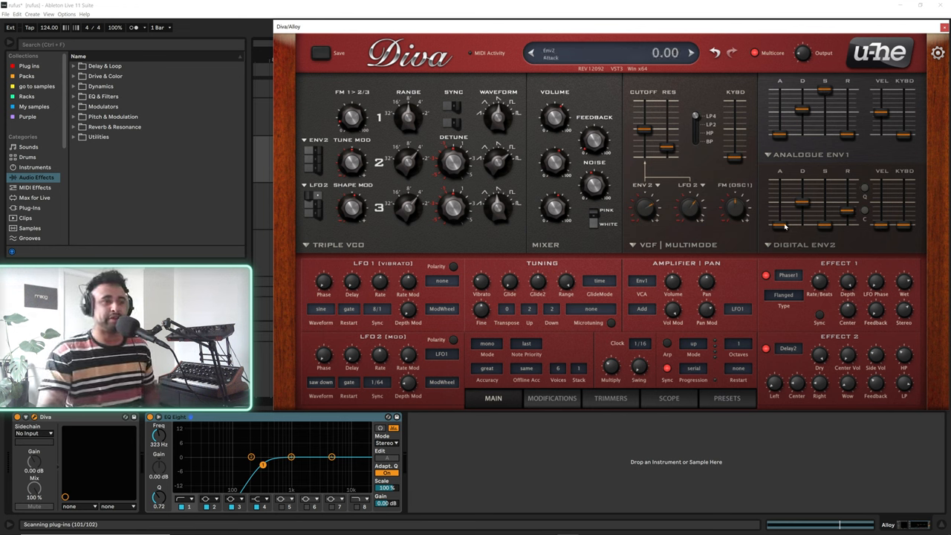
pyautogui.moveTo(761, 227)
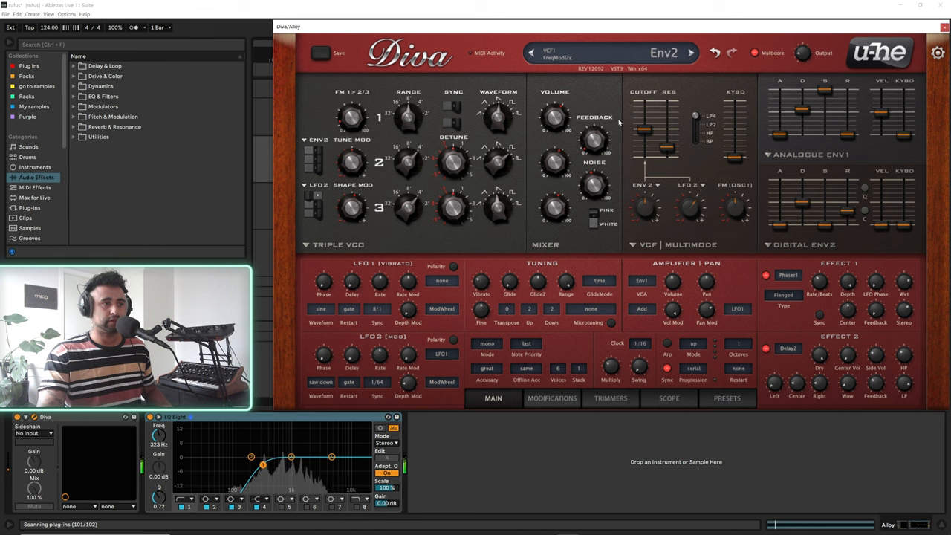
pyautogui.moveTo(642, 119); pyautogui.dragTo(645, 141)
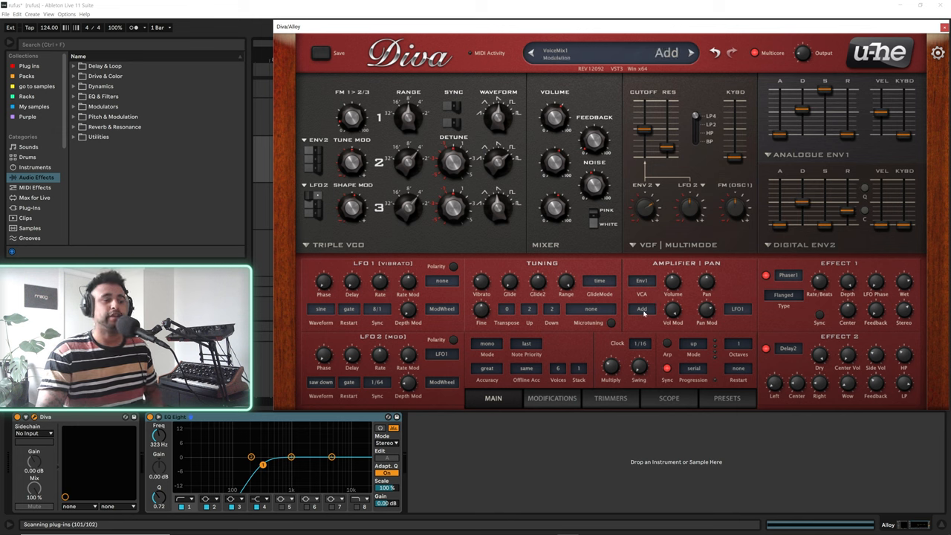
pyautogui.moveTo(607, 341)
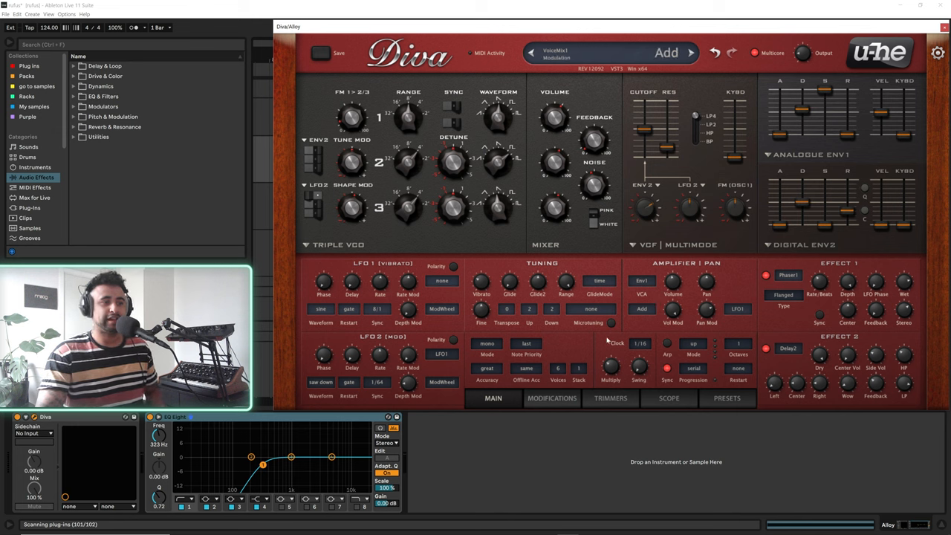
# Open Diva's Modifications page and change the LFO2 waveform from saw down to triangle.
pyautogui.click(551, 398)
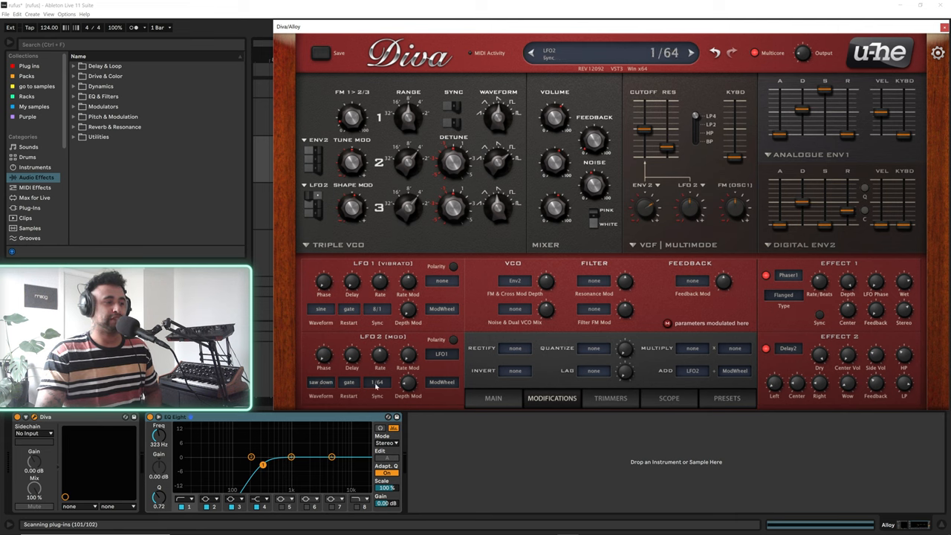
pyautogui.click(320, 381)
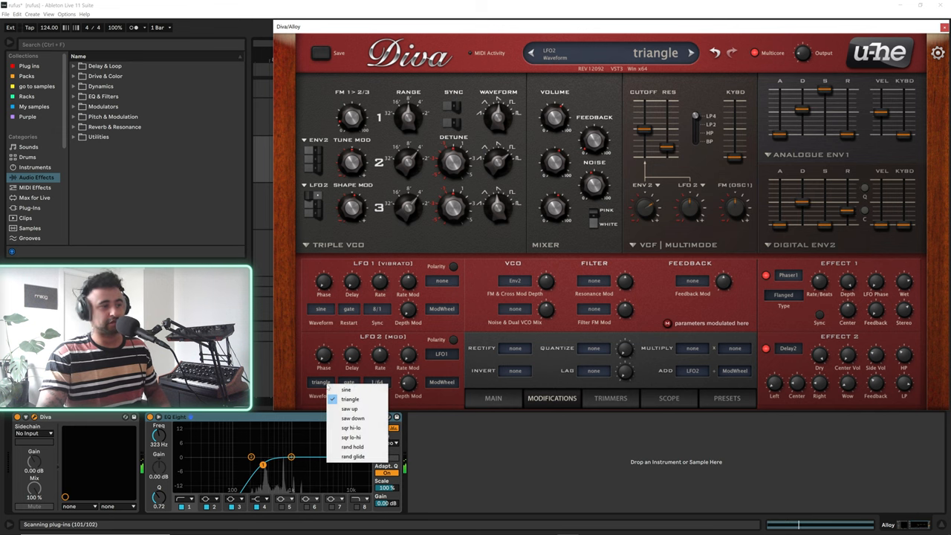
pyautogui.click(352, 417)
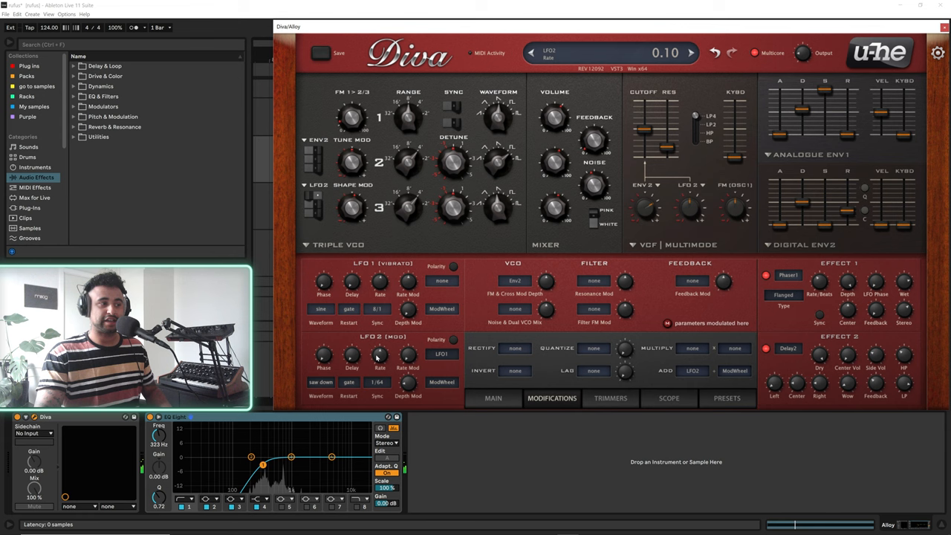
pyautogui.click(377, 382)
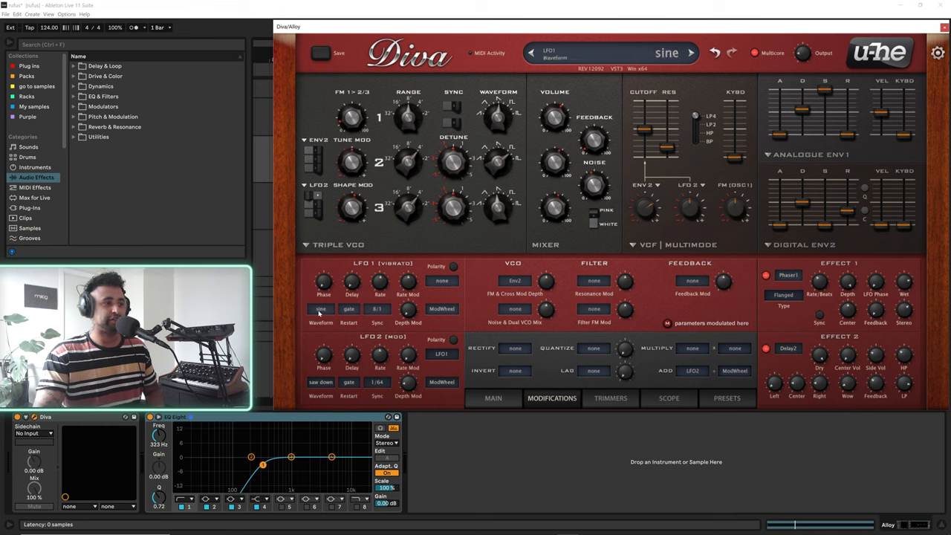
# Try LFO2 as the oscillator FM source with adjusted depth, then revert to Env2.
pyautogui.click(349, 308)
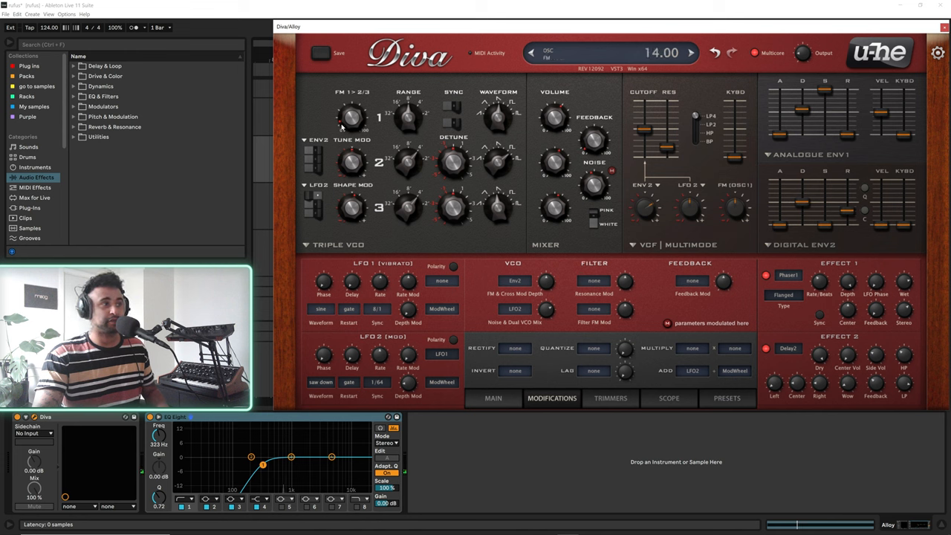
pyautogui.click(542, 279)
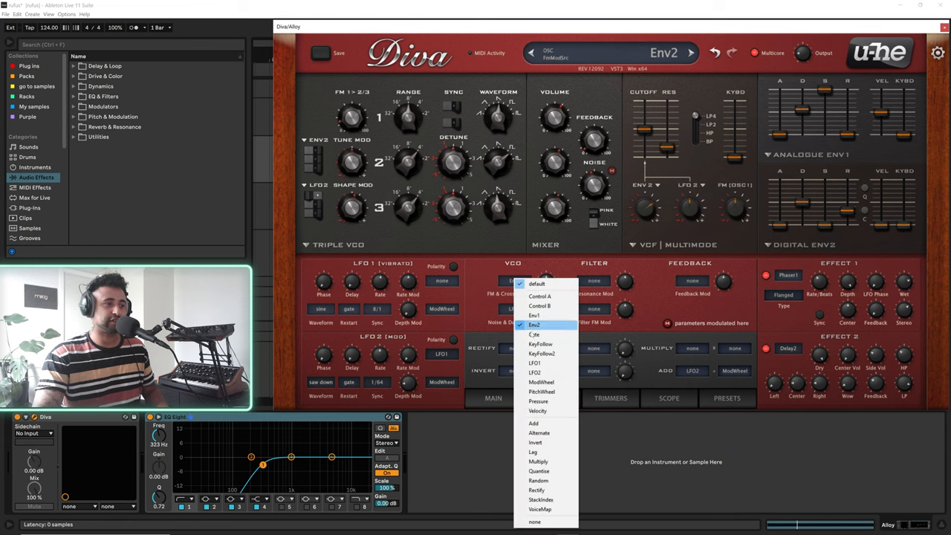
pyautogui.click(534, 372)
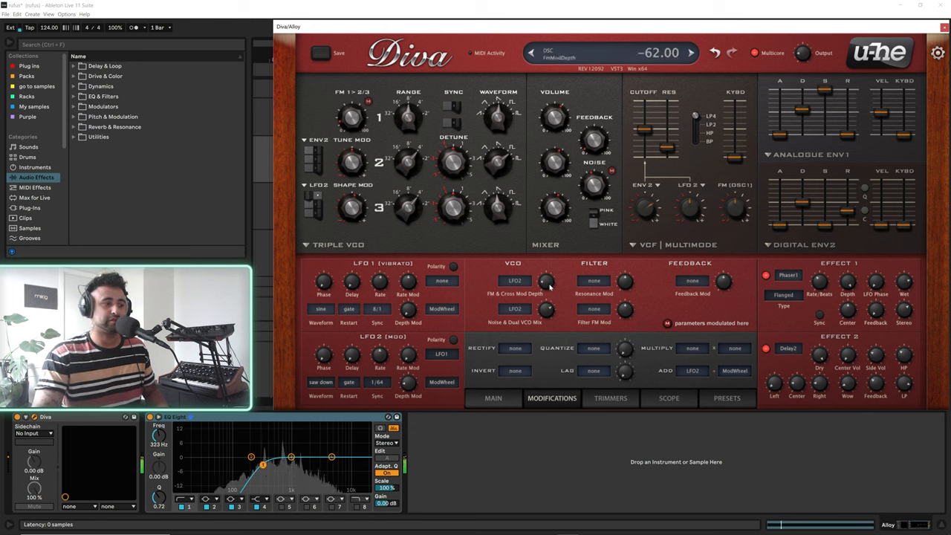
pyautogui.moveTo(546, 281); pyautogui.dragTo(546, 267)
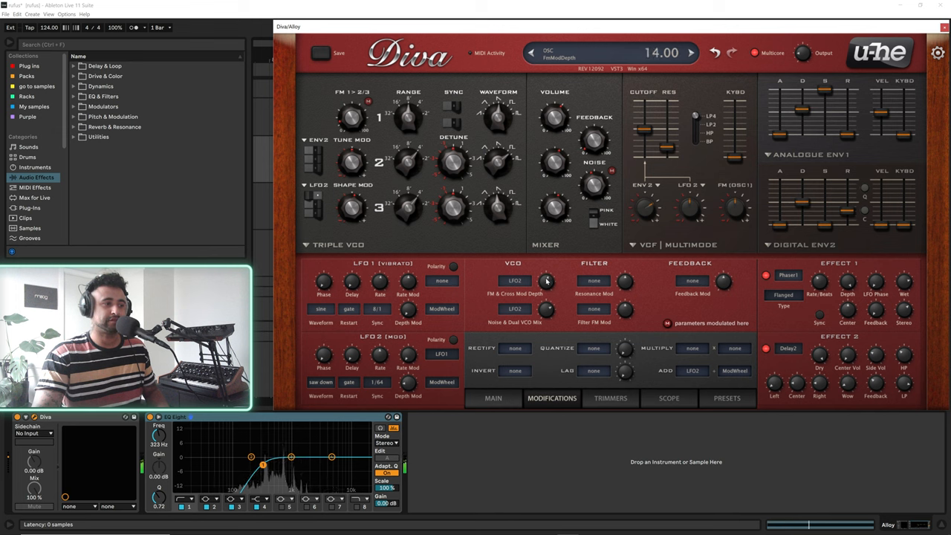
pyautogui.click(515, 280)
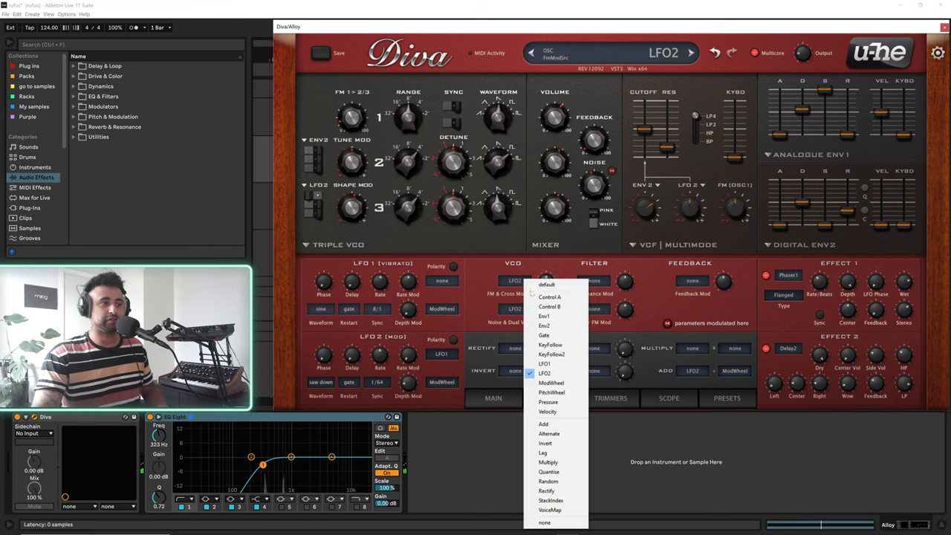
pyautogui.click(542, 315)
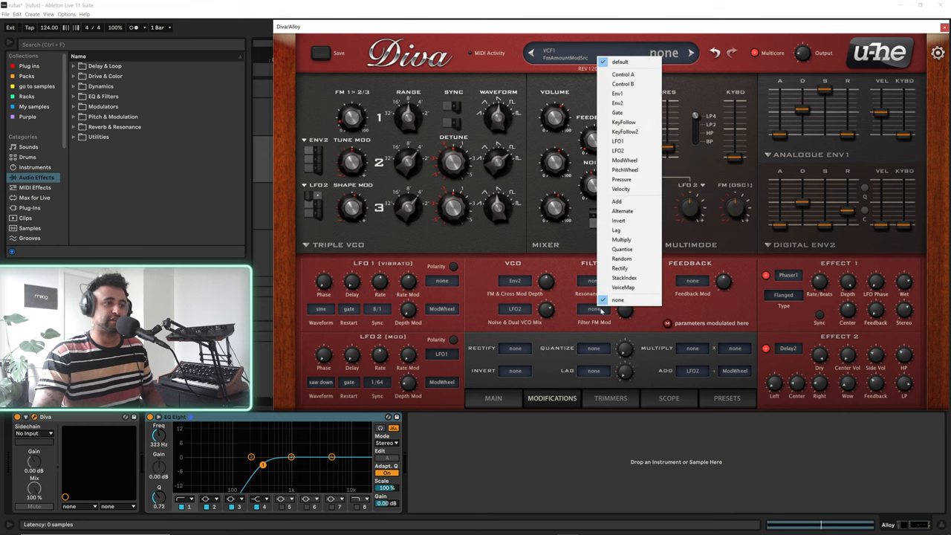
# Route LFO2 to Diva's filter FM and drag its depth positive.
pyautogui.click(617, 300)
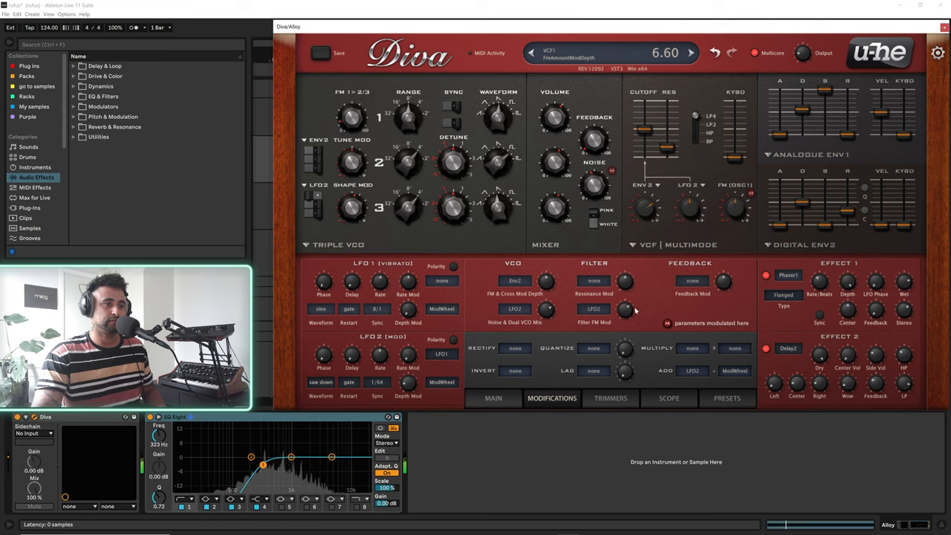
pyautogui.moveTo(624, 305); pyautogui.dragTo(626, 315)
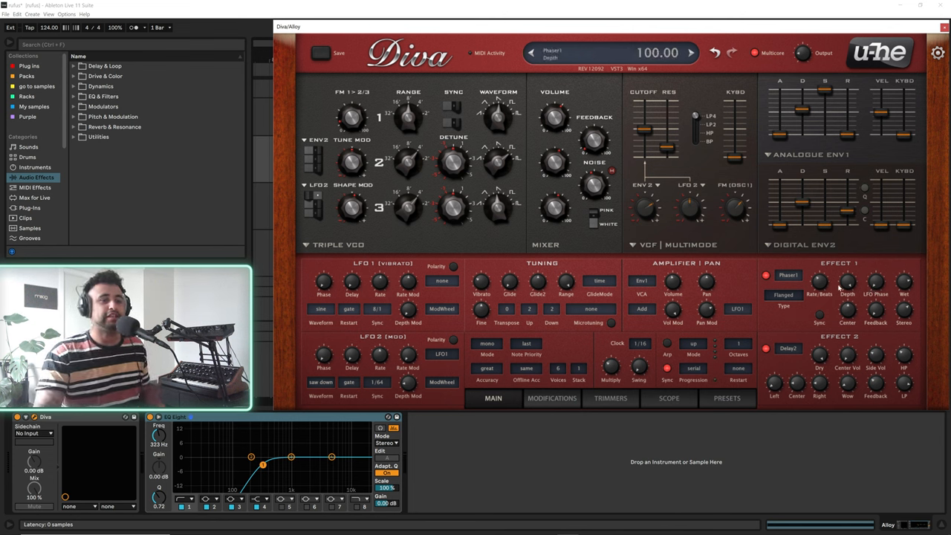
# Switch the Phaser1 effect off and back on, then inspect its Center knob.
pyautogui.click(767, 274)
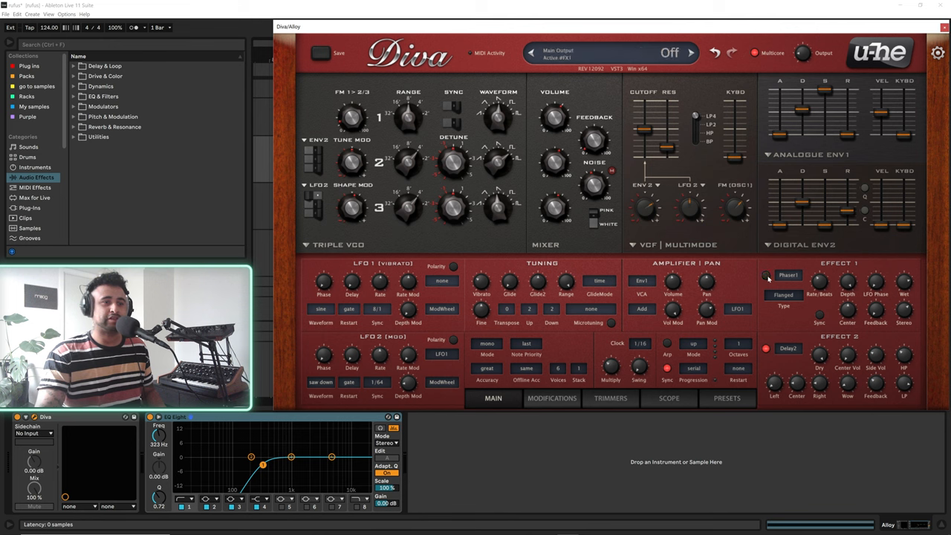
pyautogui.click(846, 278)
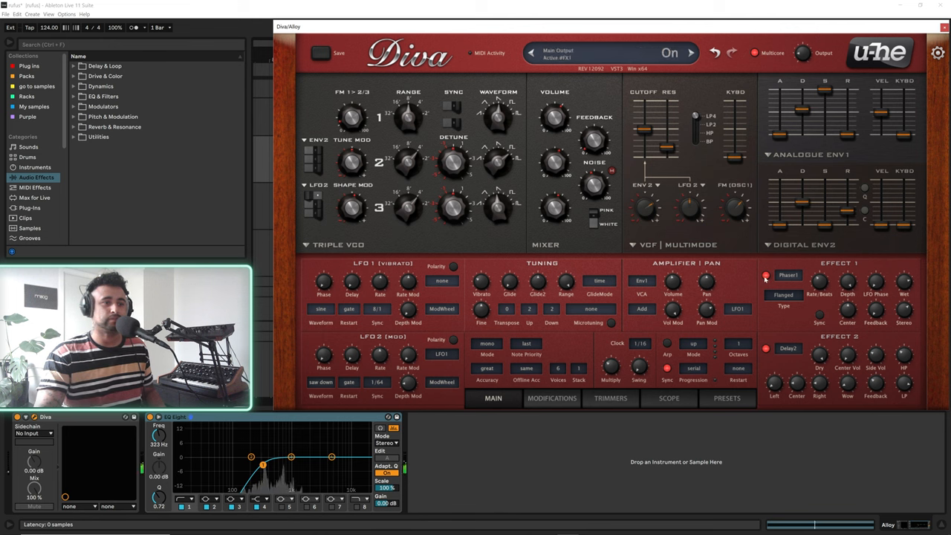
pyautogui.click(765, 275)
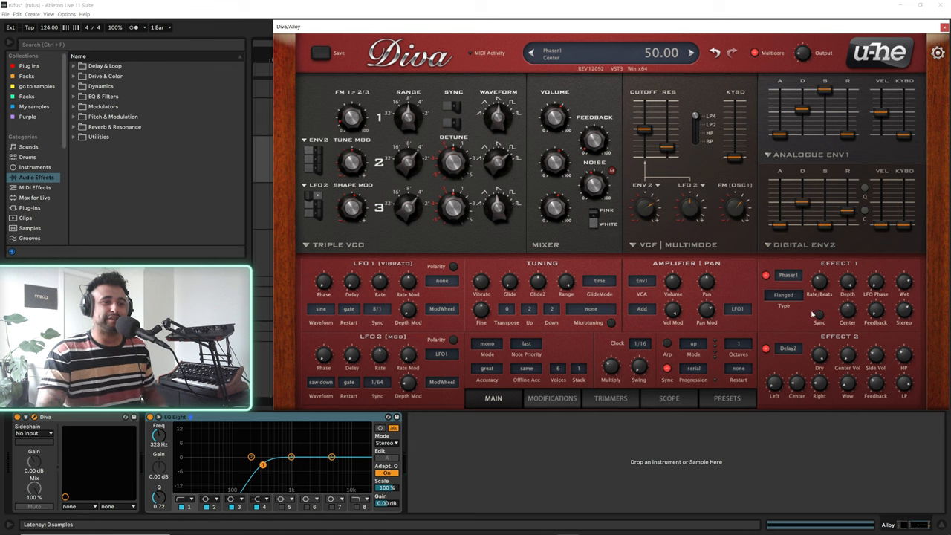
pyautogui.click(788, 348)
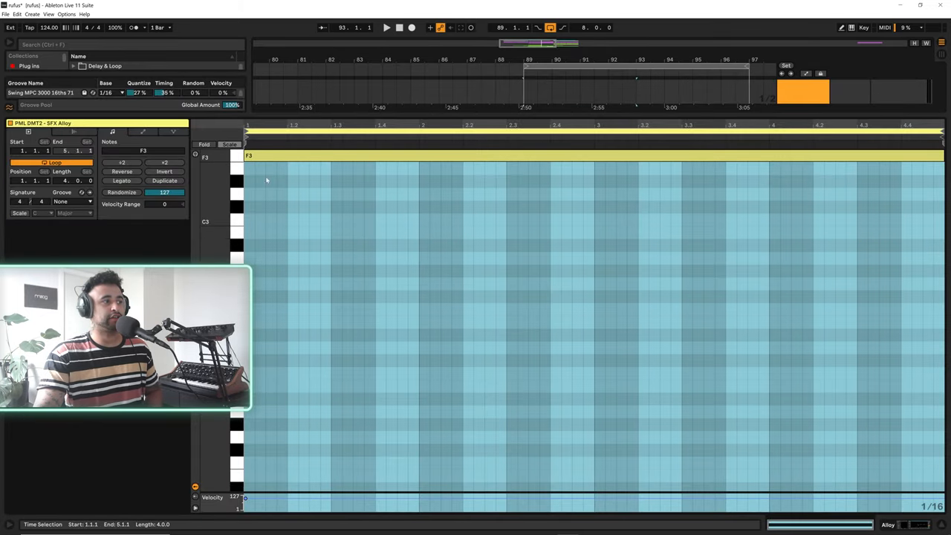
# Open the SFX Alloy clip to show its single F3 note spanning the loop.
pyautogui.click(203, 144)
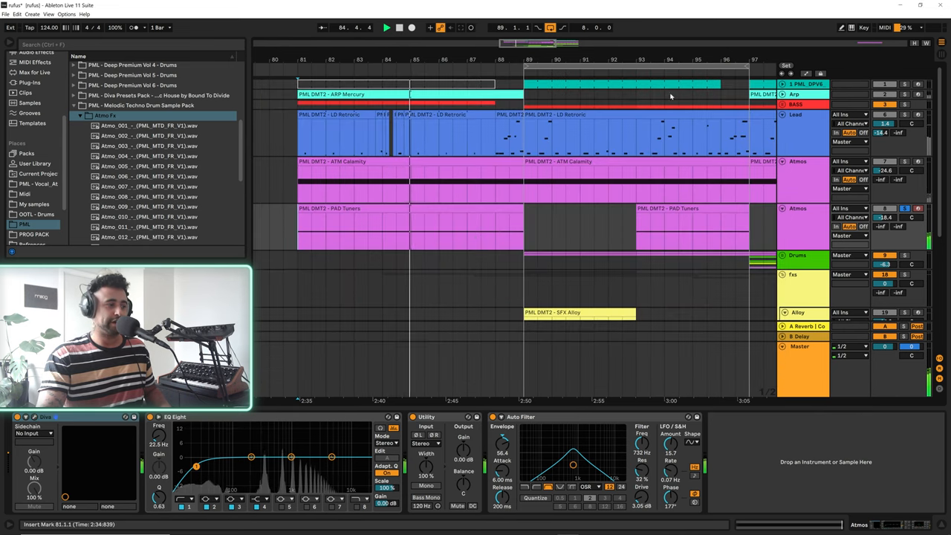
# Select the Lead track to show its Diva, EQ Eight, Overdrive and Rectifier chain.
pyautogui.click(795, 114)
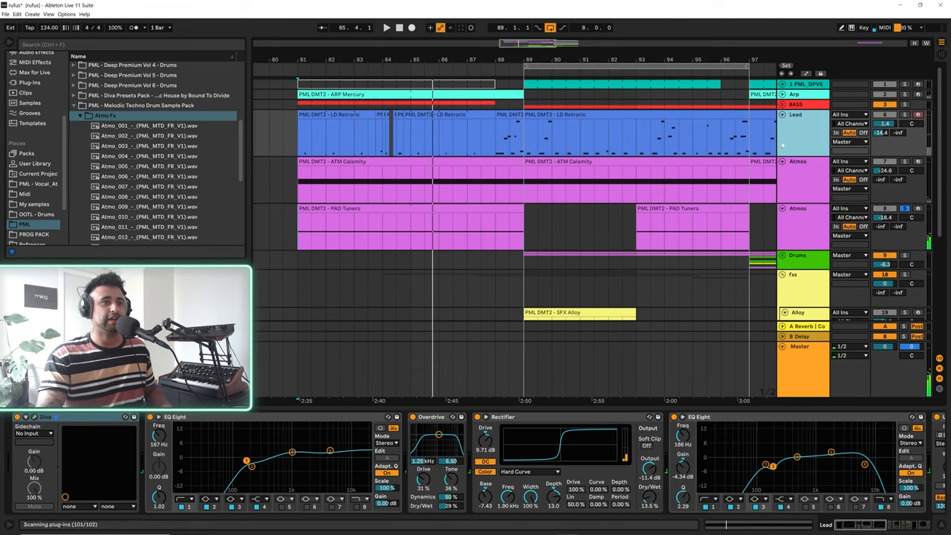